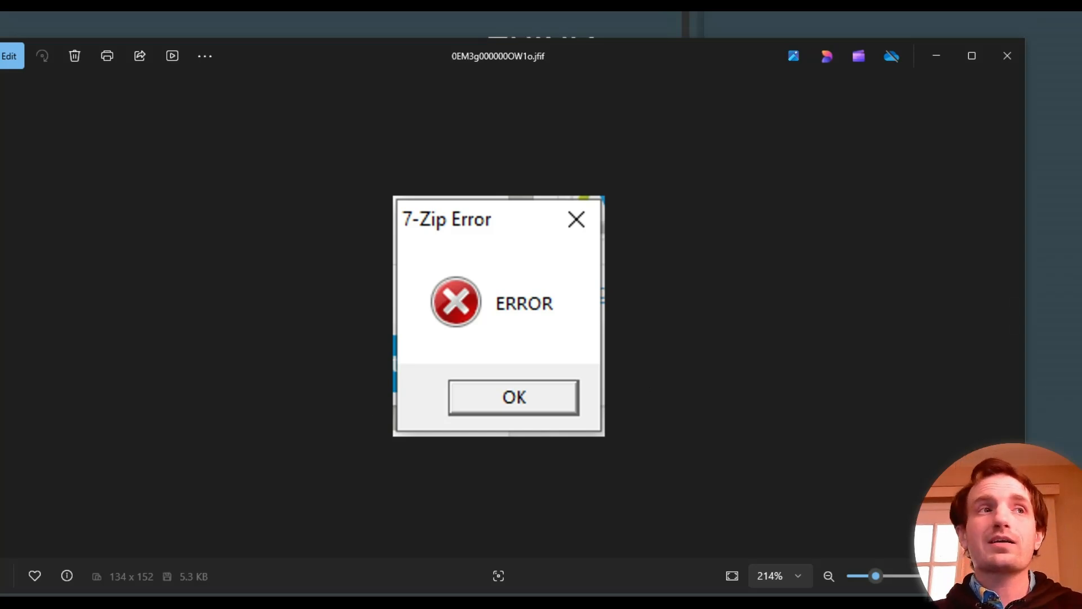
mouse_move(429, 257)
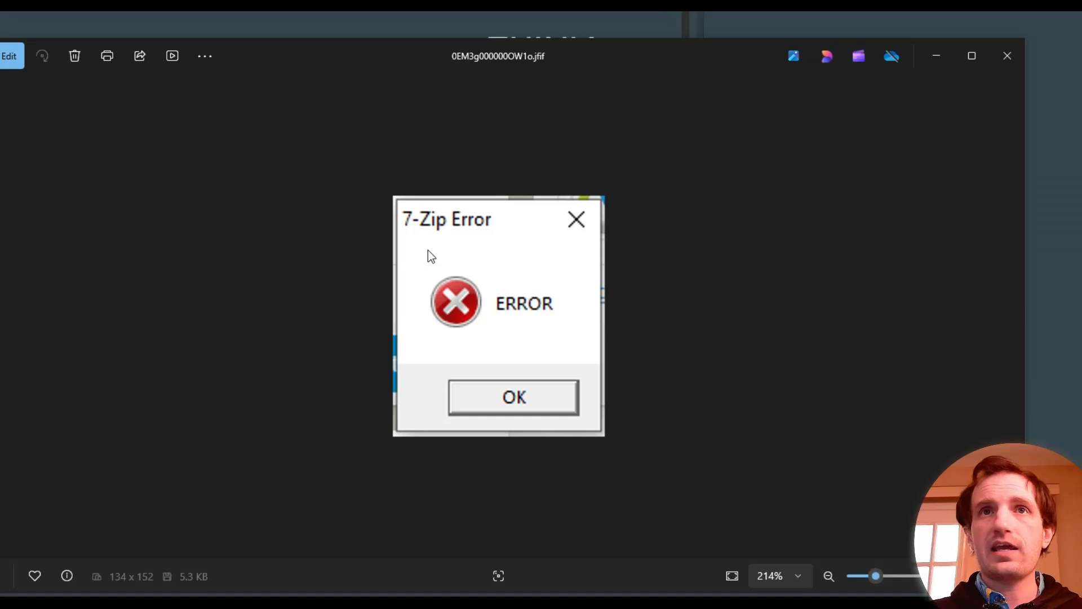
mouse_move(635, 305)
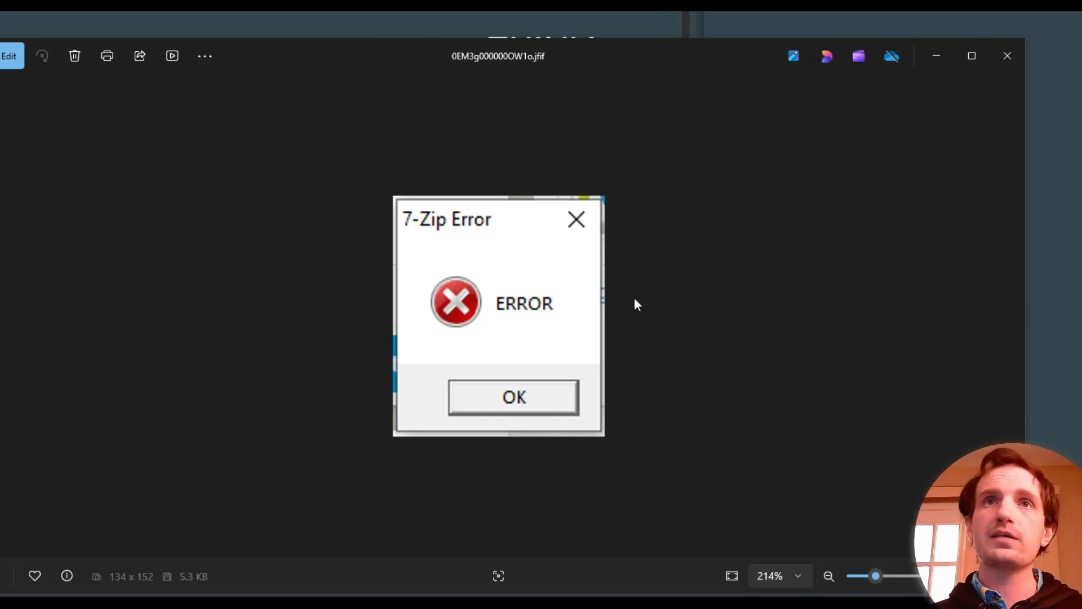
mouse_move(468, 230)
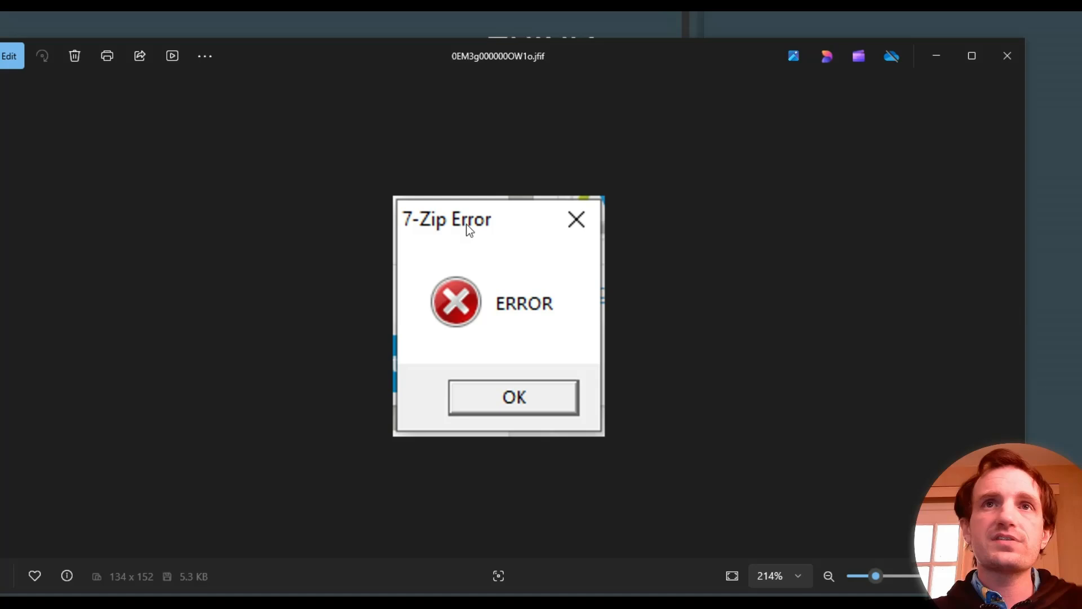
mouse_move(541, 325)
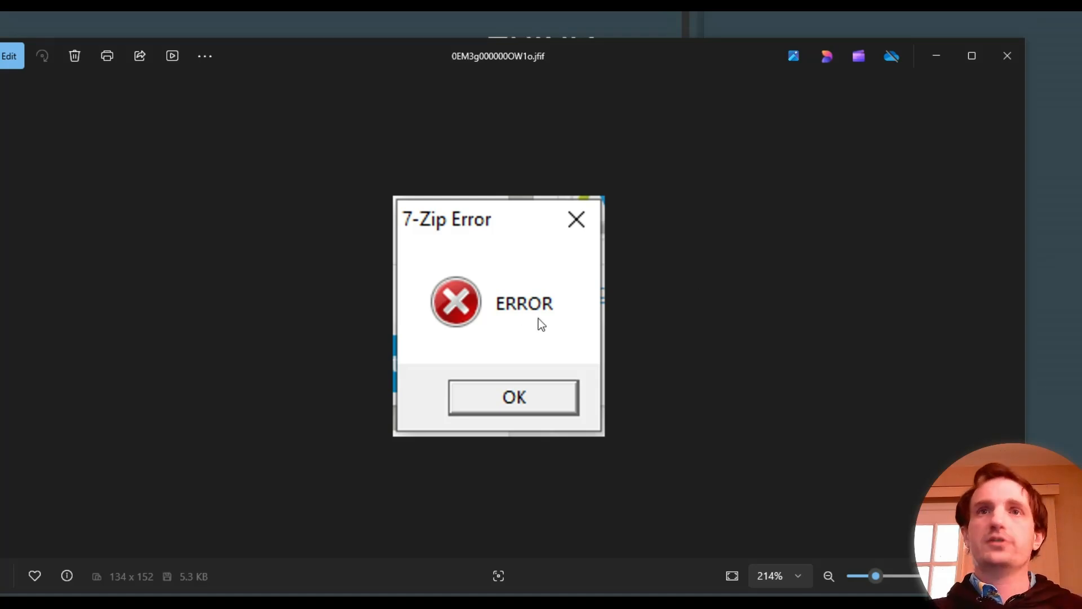
mouse_move(627, 309)
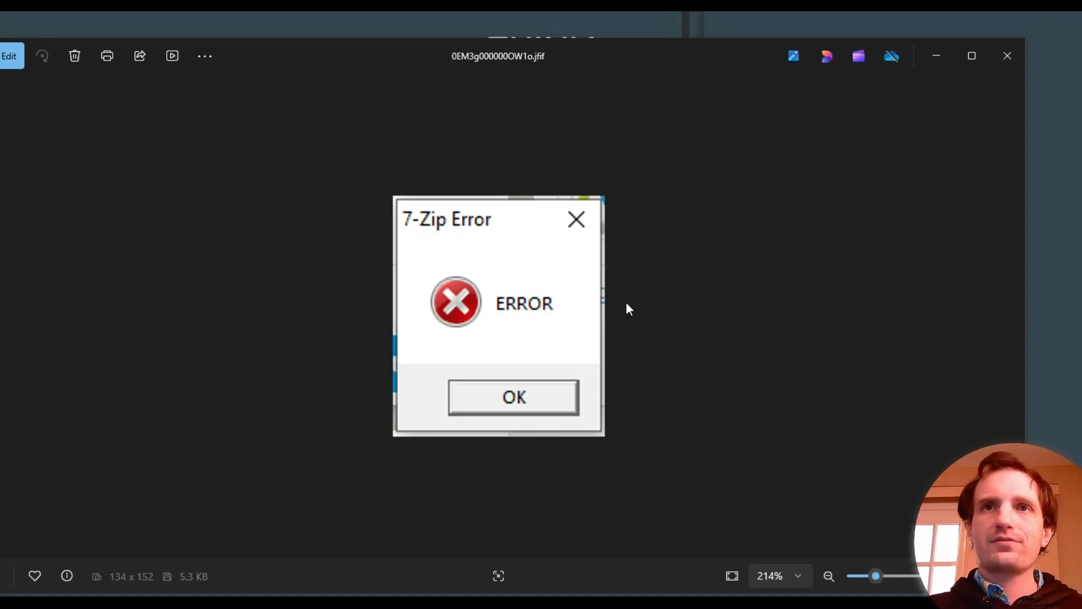
mouse_move(845, 309)
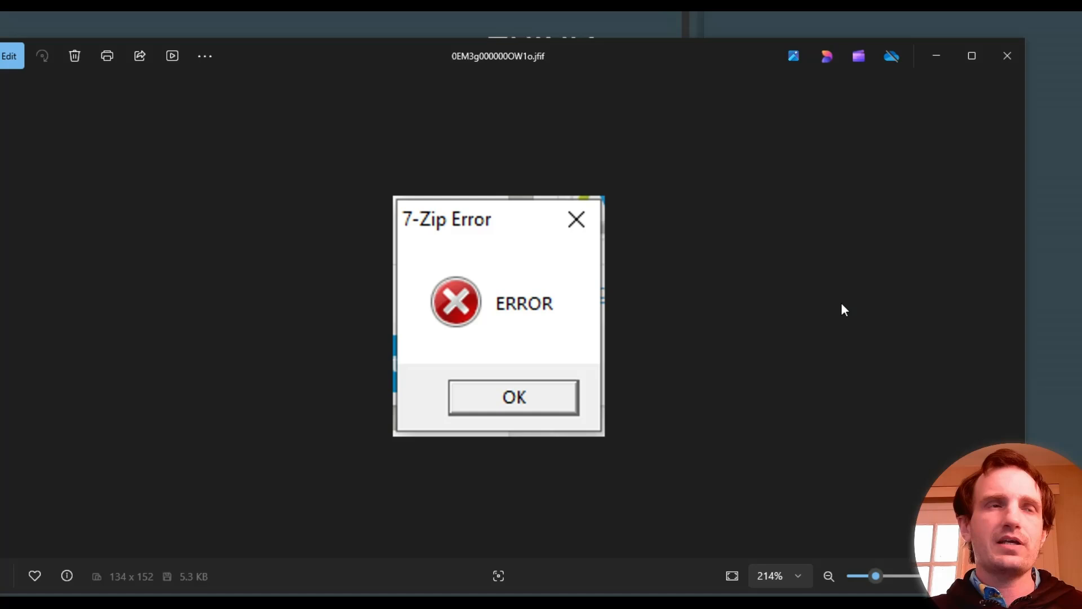
mouse_move(840, 290)
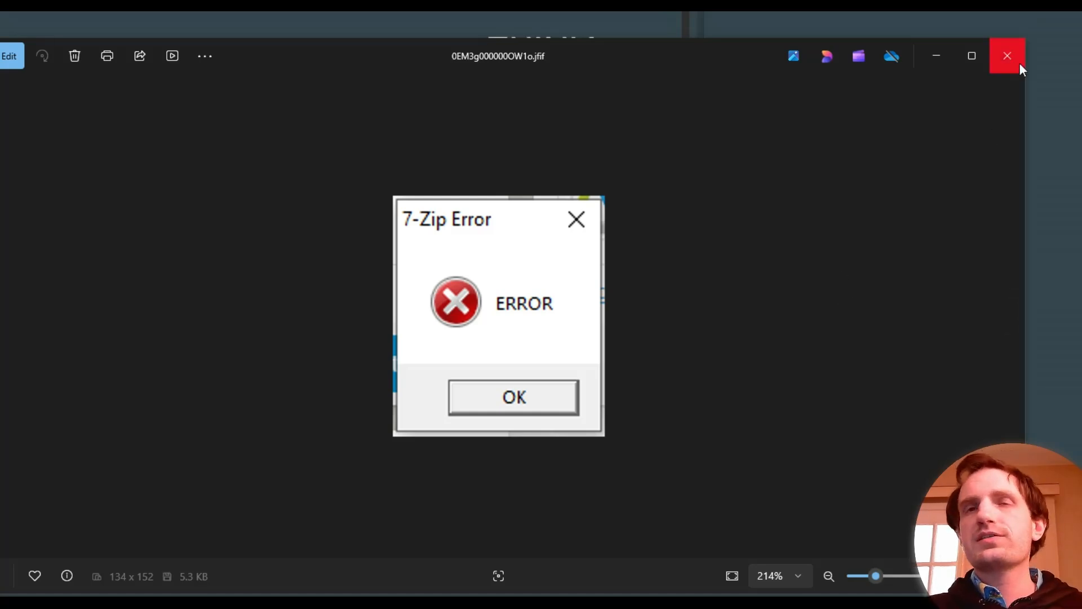
Step: Close the Photos window showing the error screenshot to reveal the AVG dashboard
left_click(513, 397)
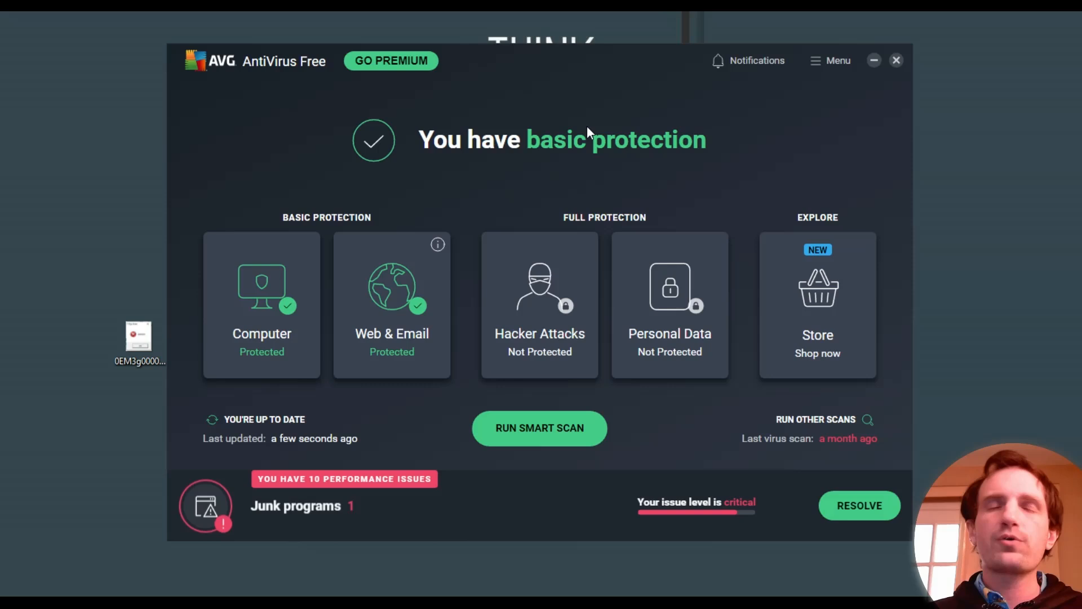
mouse_move(422, 164)
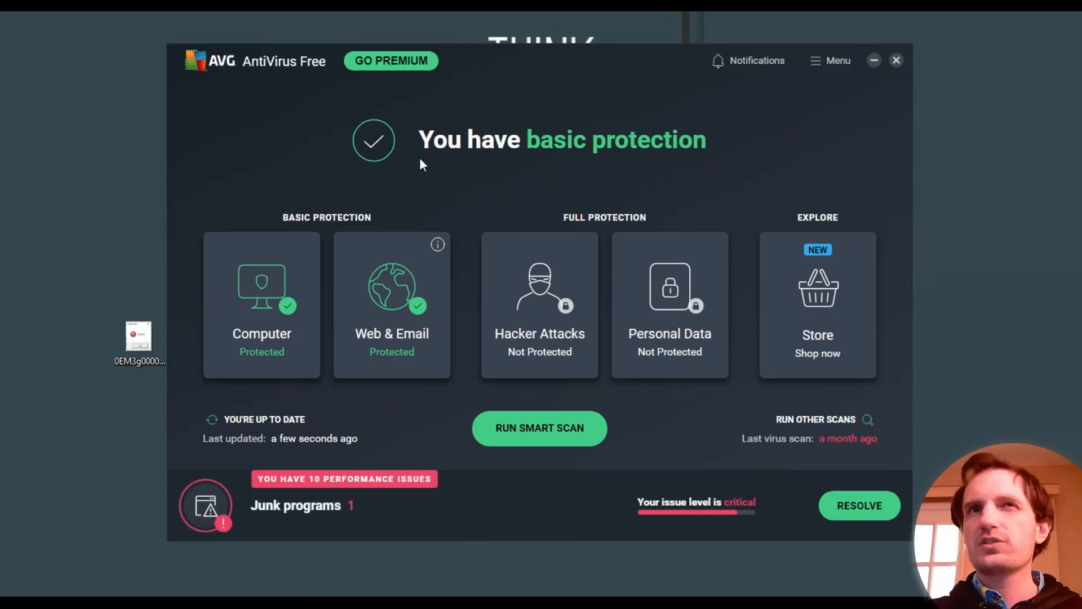
Step: Open the Computer protection page under Basic Protection to view File Shield and Behavior Shield
left_click(261, 306)
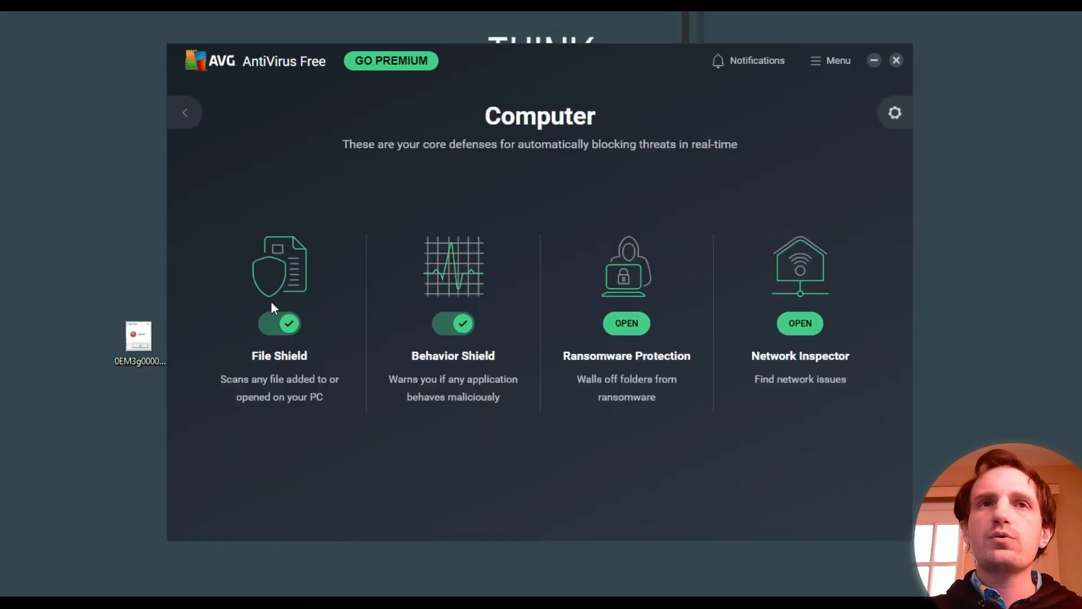
mouse_move(279, 381)
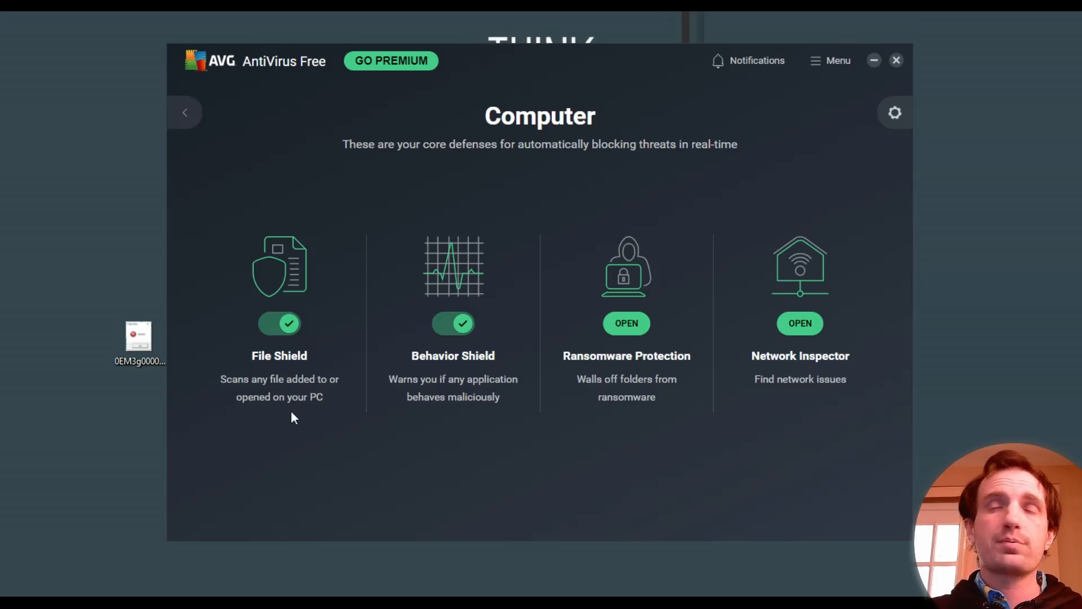
mouse_move(308, 288)
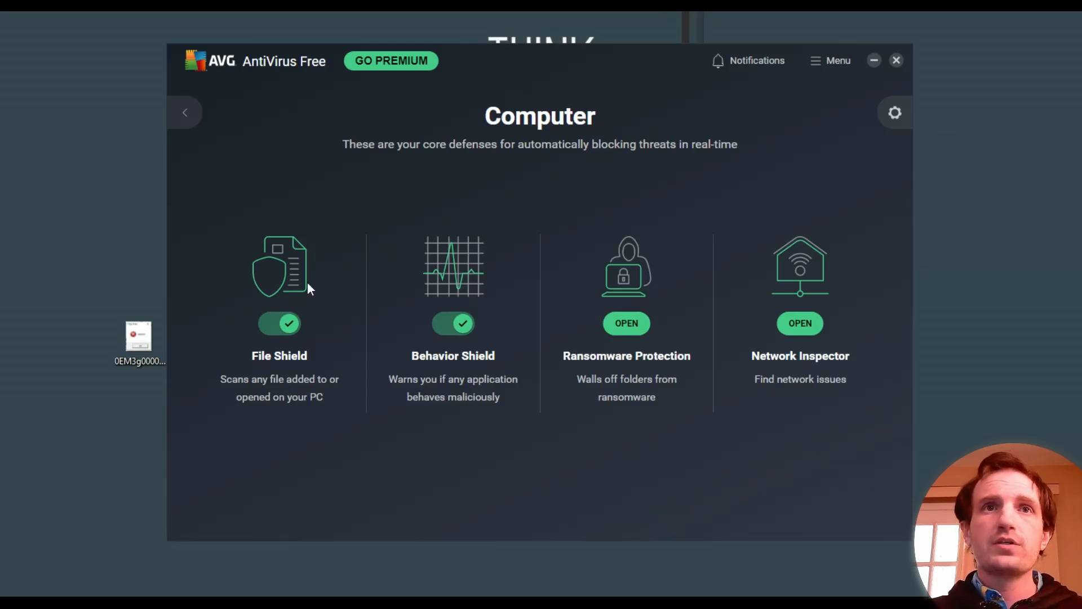
mouse_move(269, 364)
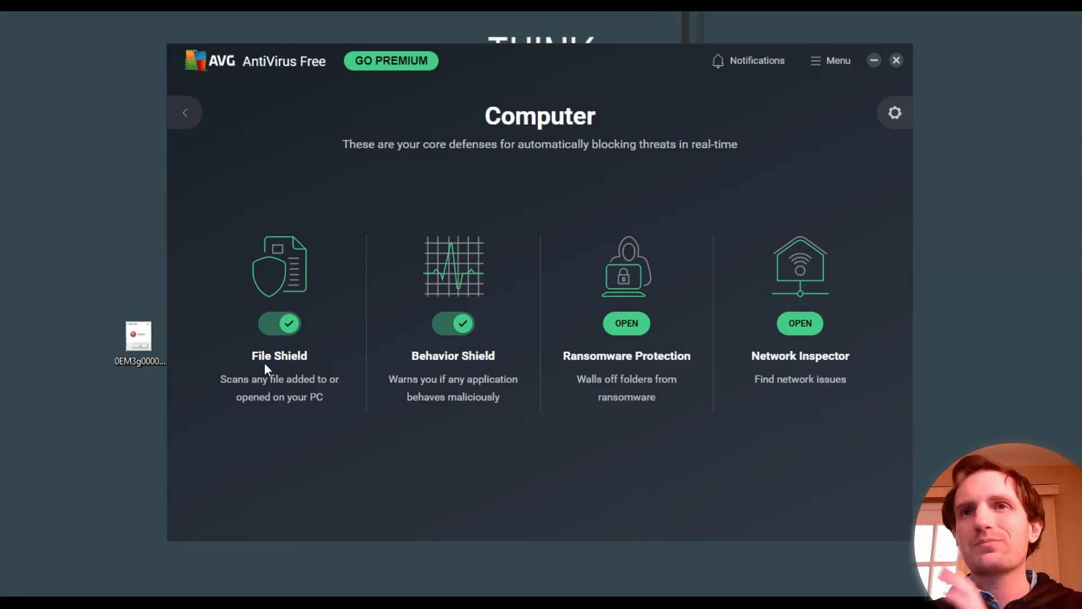
mouse_move(293, 385)
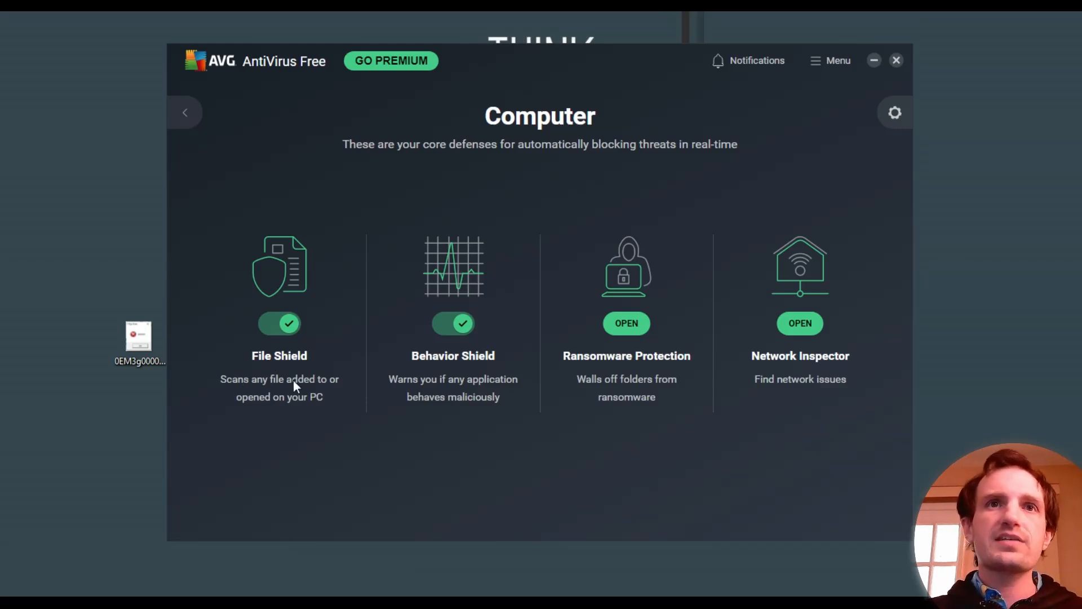
mouse_move(276, 402)
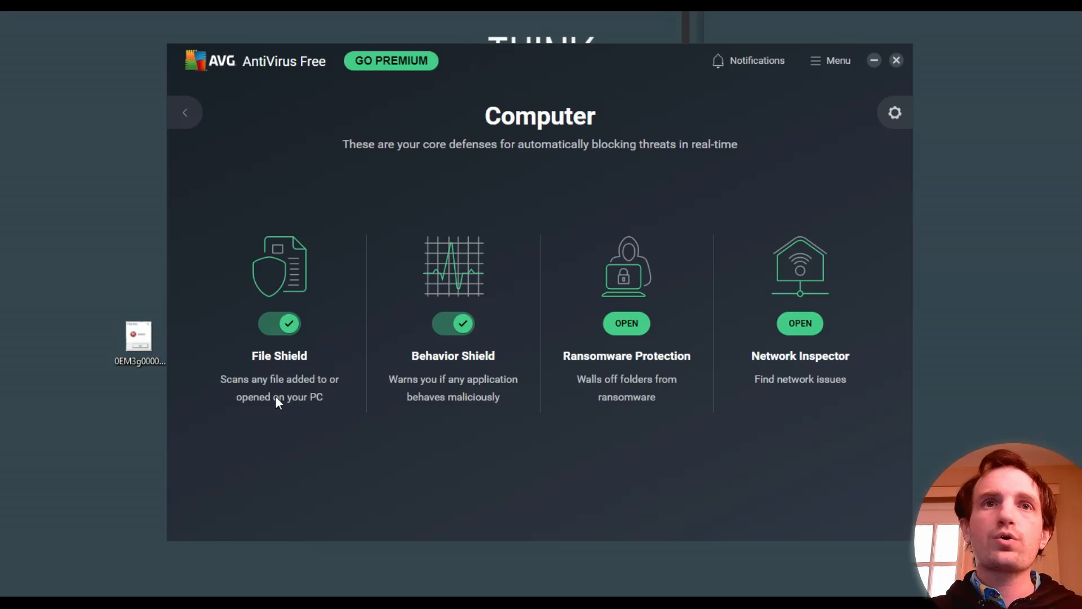
Step: Switch File Shield off for a duration chosen under More Options, then close AVG
left_click(279, 323)
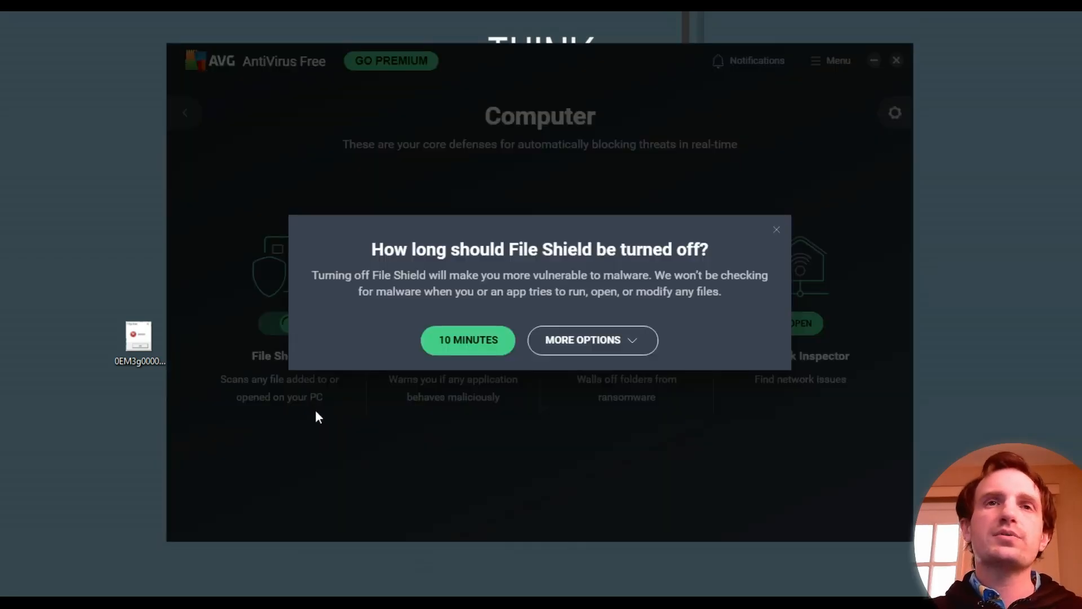
mouse_move(504, 402)
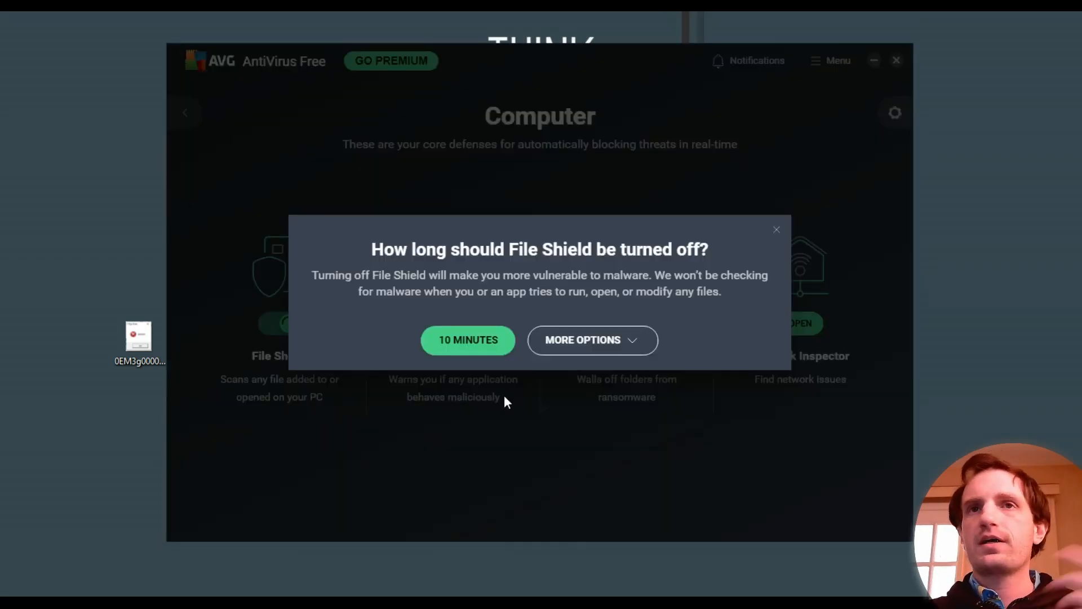
mouse_move(582, 339)
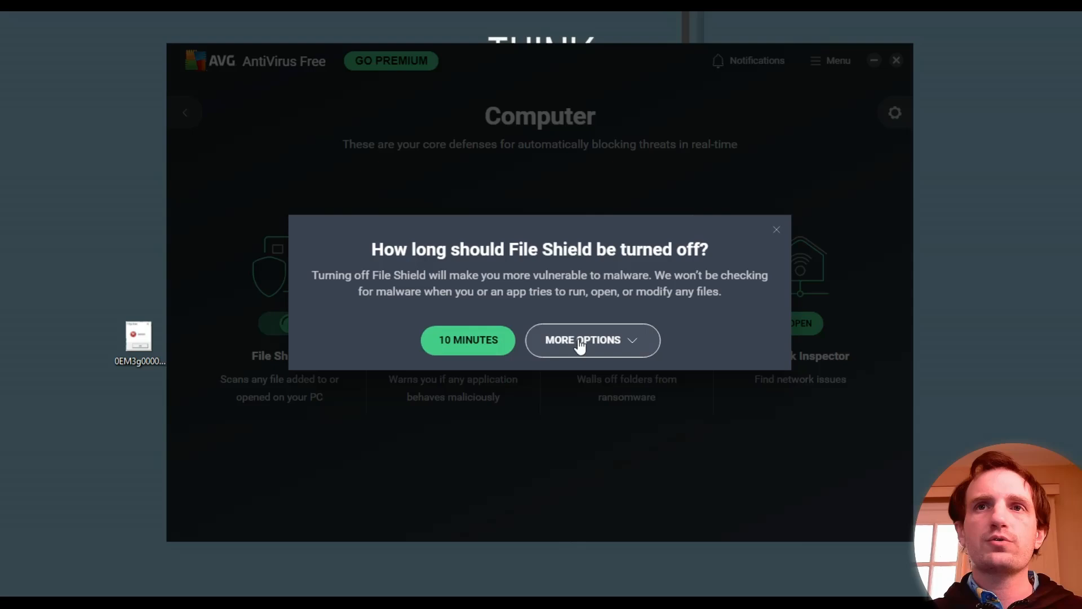
left_click(583, 339)
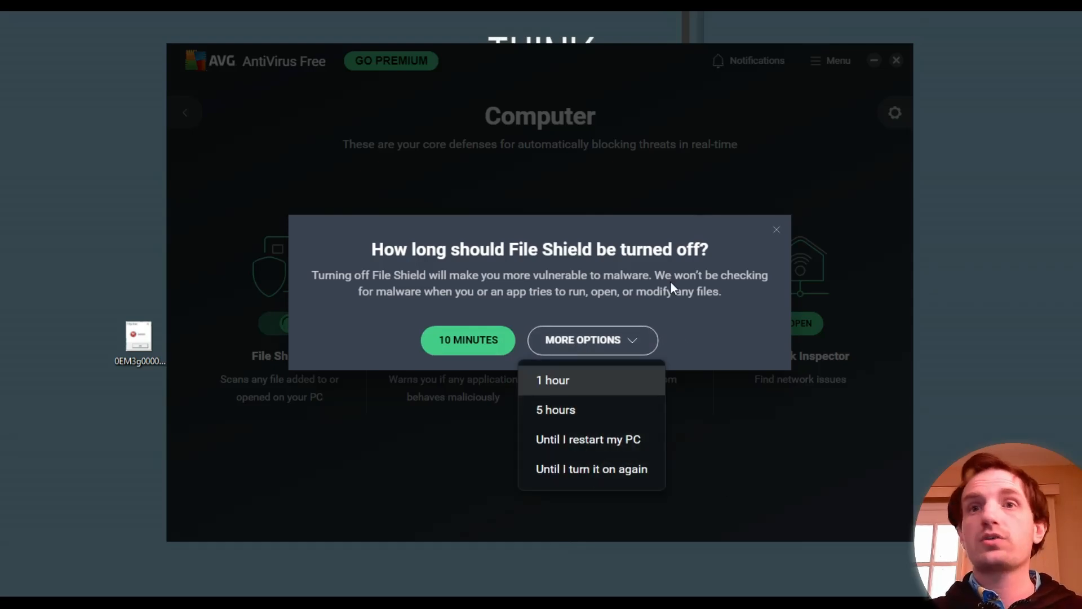
left_click(775, 229)
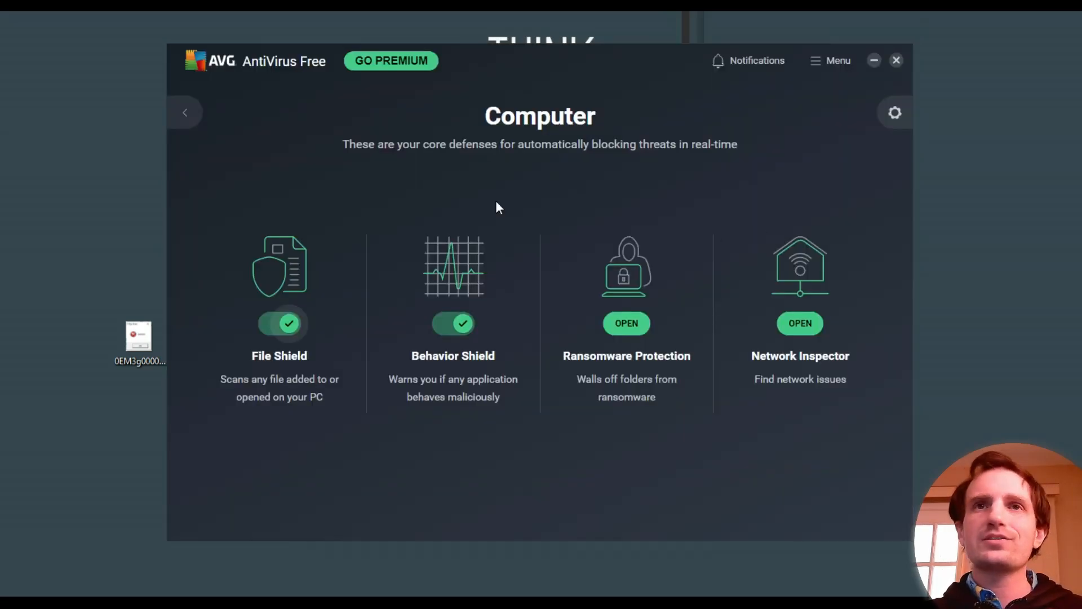
mouse_move(564, 171)
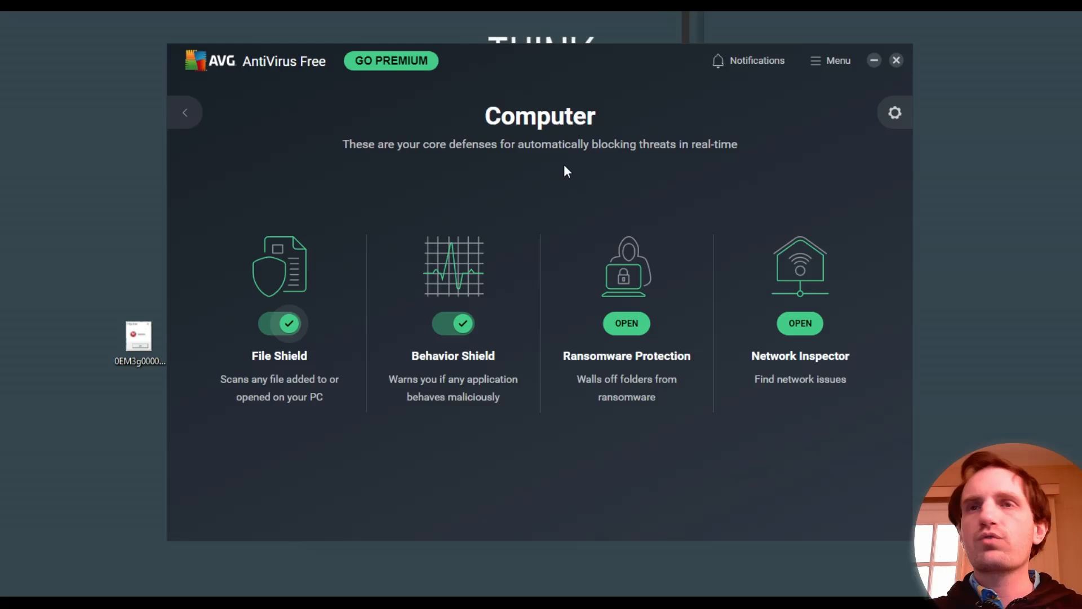
mouse_move(597, 168)
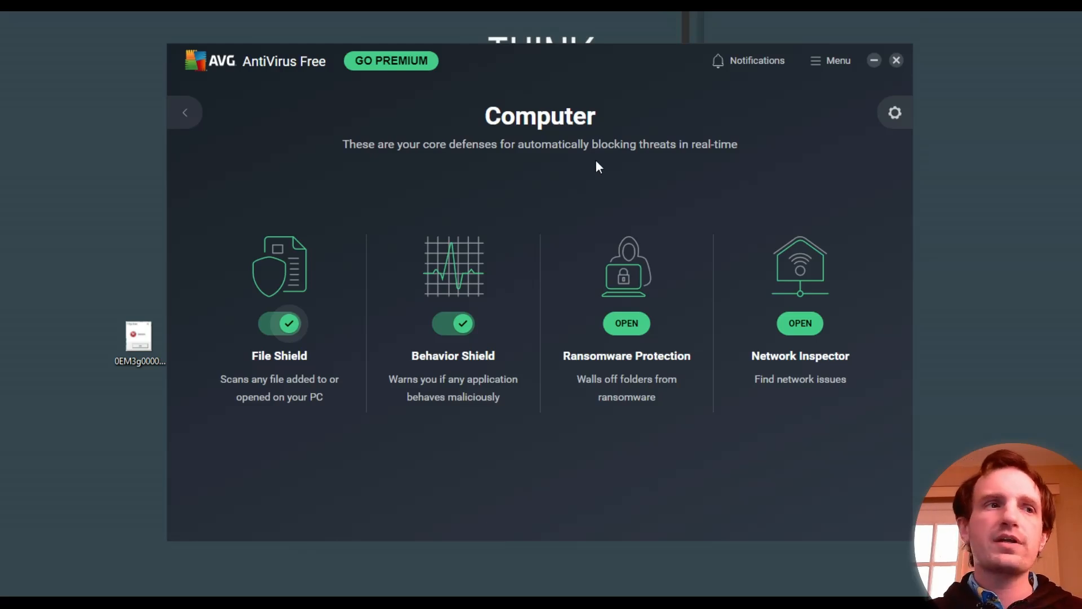
mouse_move(906, 130)
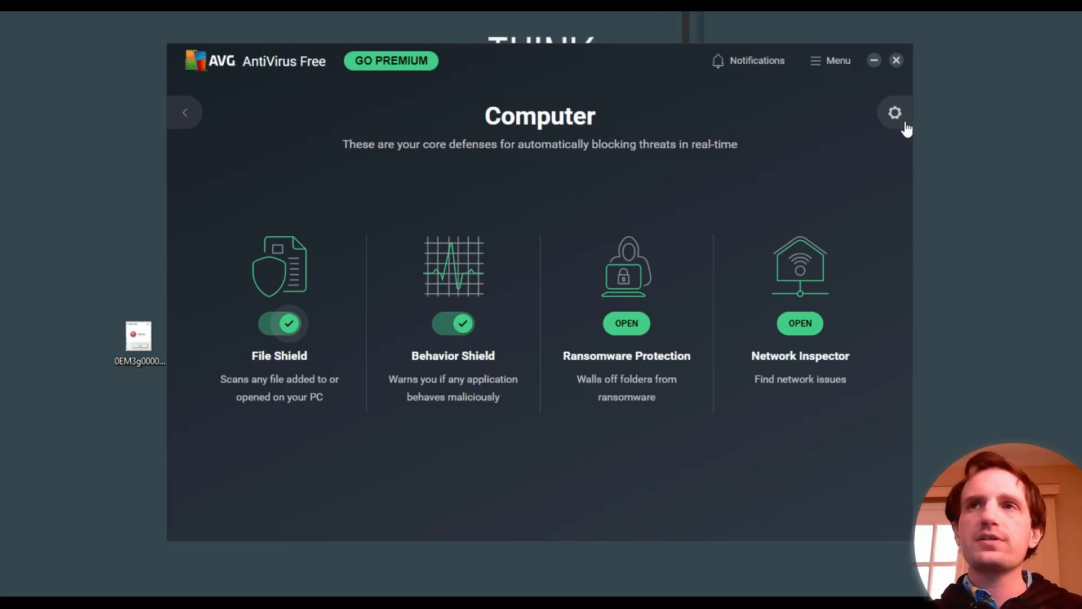
left_click(897, 60)
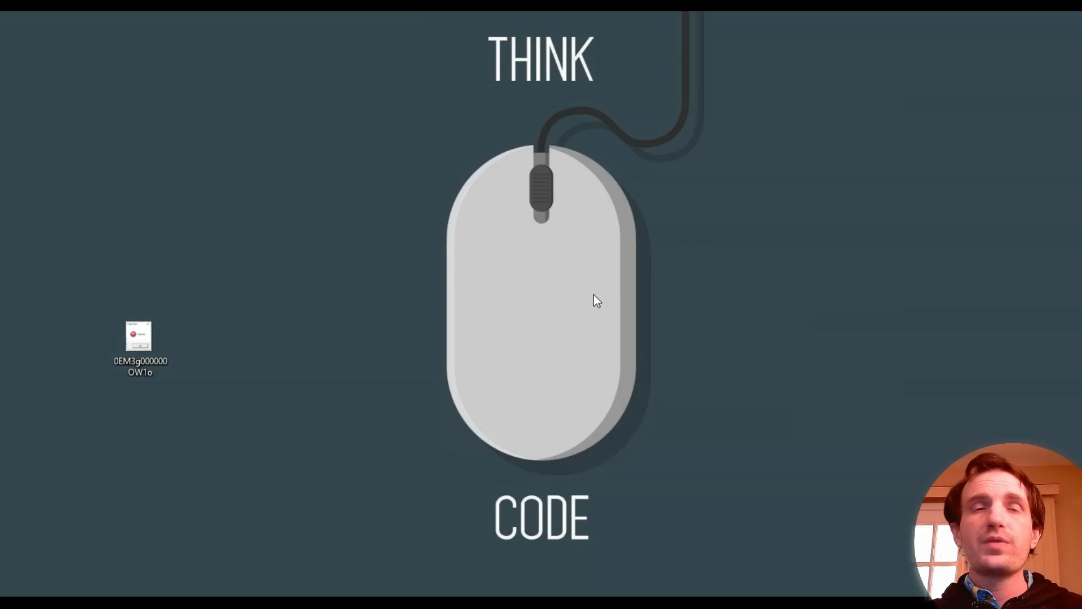
mouse_move(747, 451)
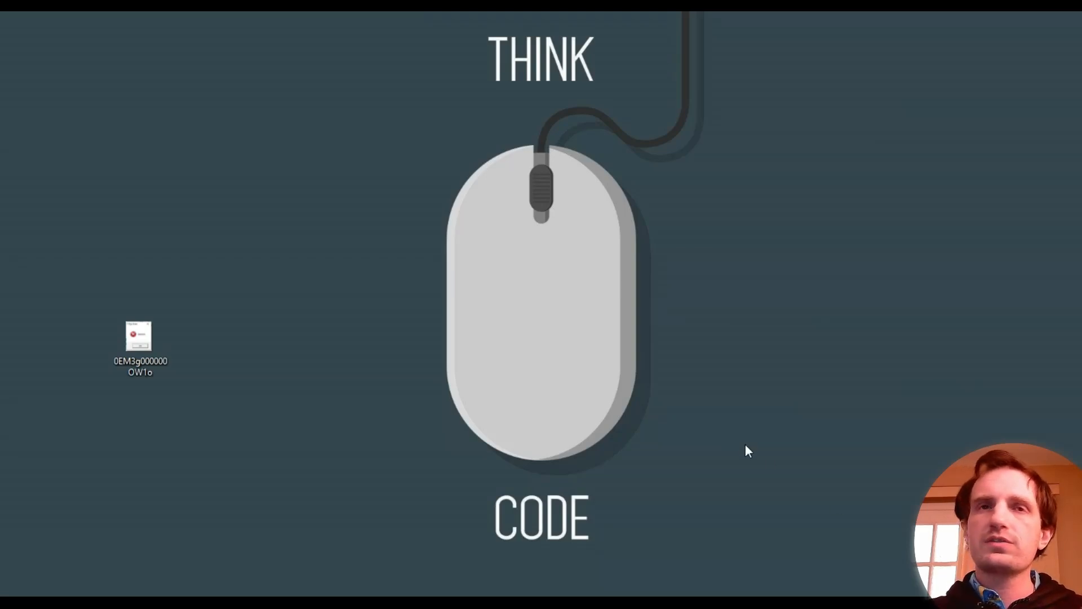